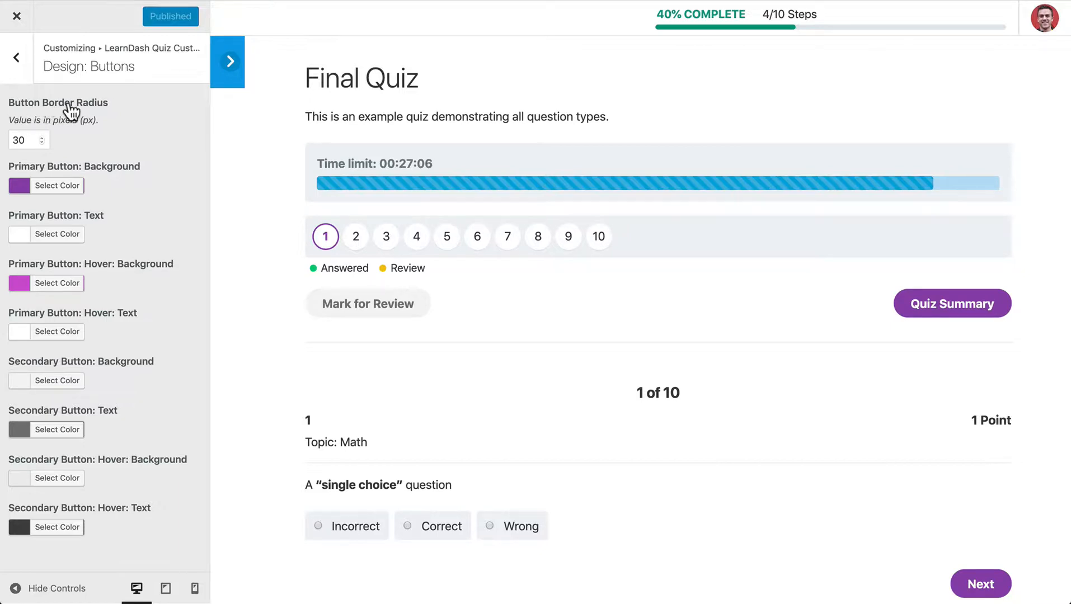
pyautogui.moveTo(186, 139)
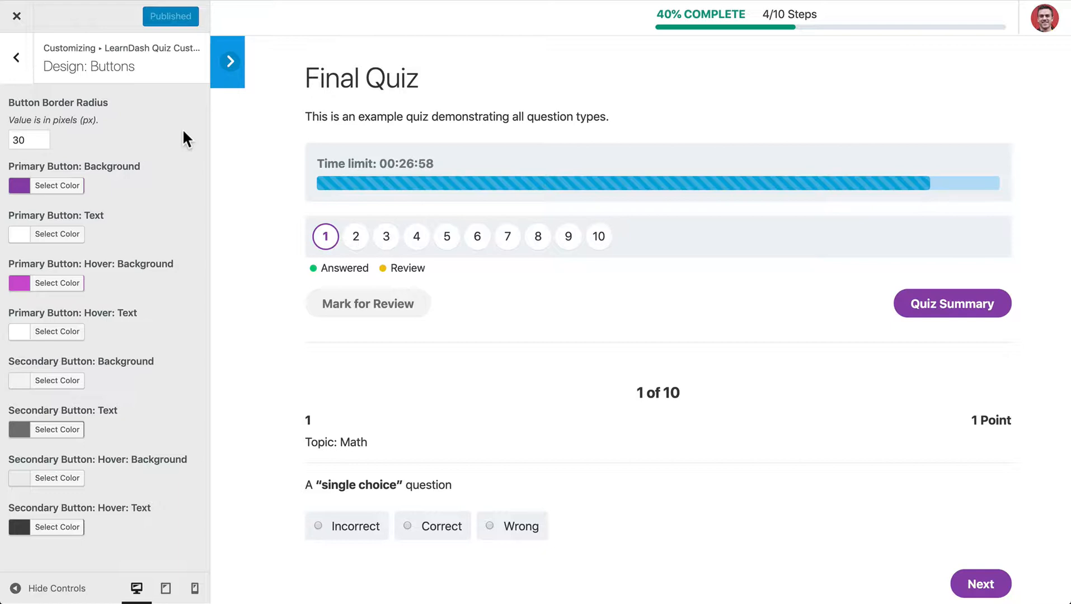
pyautogui.moveTo(219, 160)
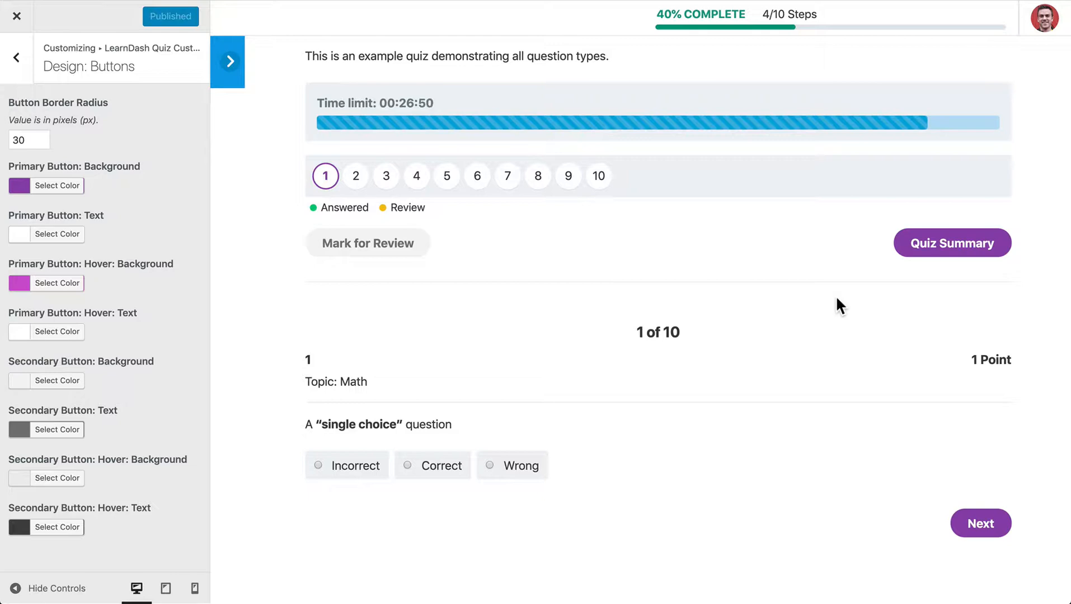
# Step: Advance the quiz preview to question 3 and change the button border radius from 30 to 0
pyautogui.click(979, 523)
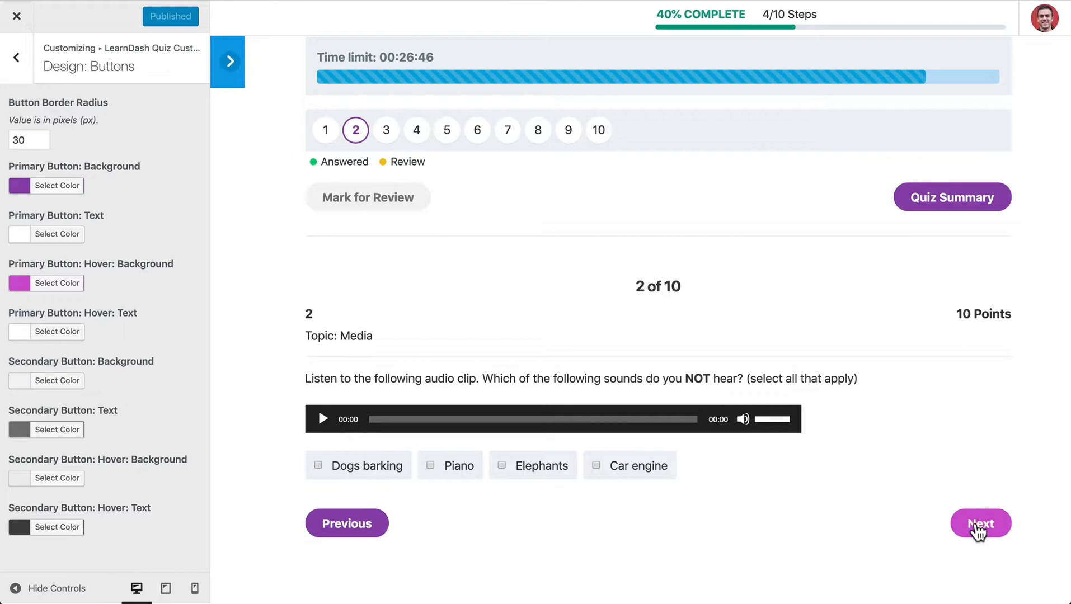
pyautogui.moveTo(386, 207)
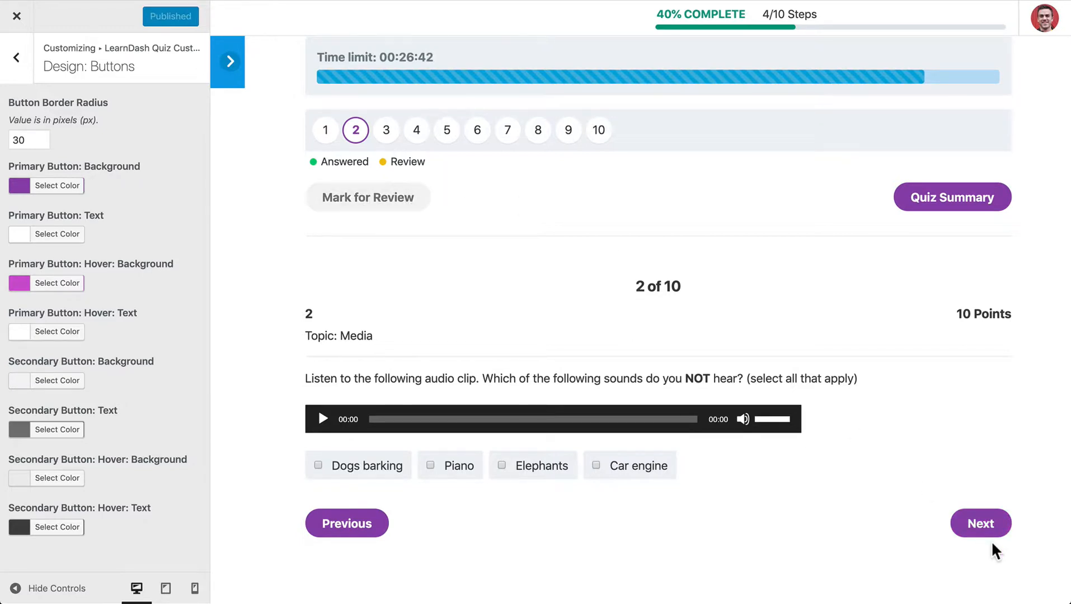
pyautogui.click(979, 524)
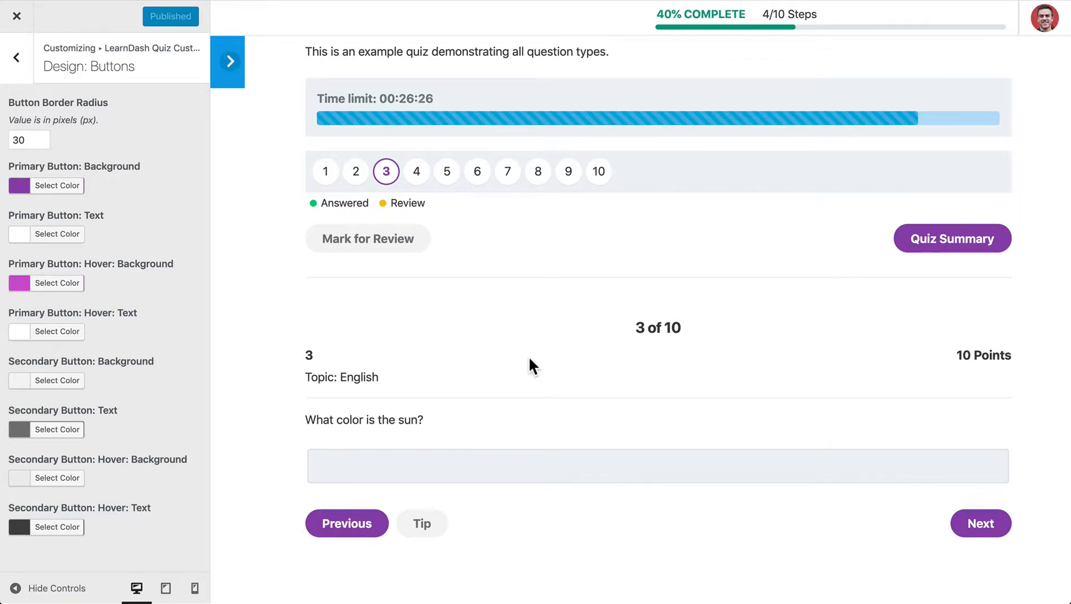
pyautogui.moveTo(106, 203)
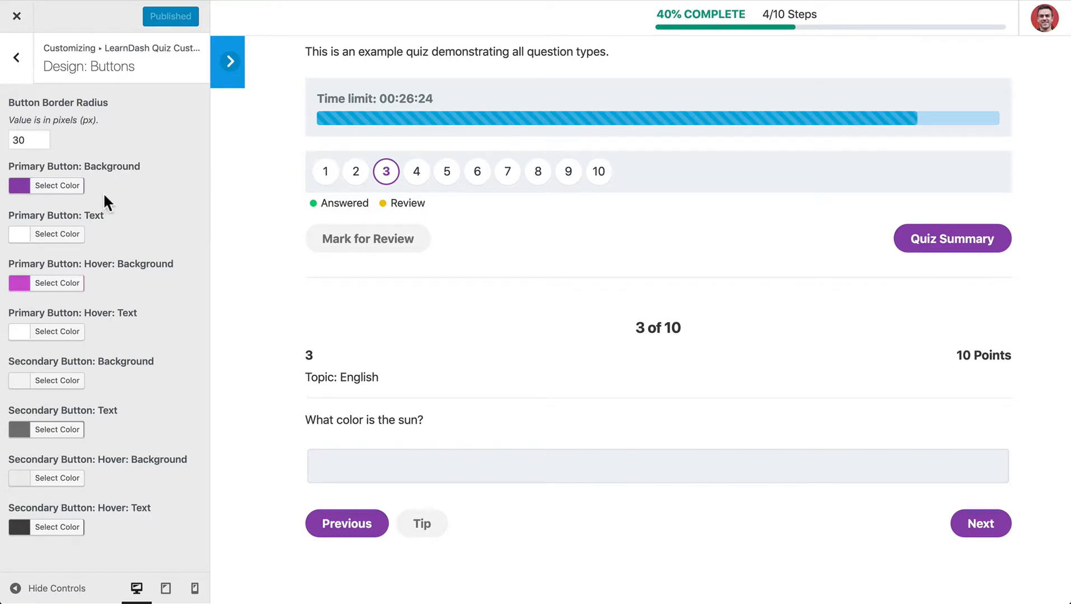
pyautogui.moveTo(96, 215)
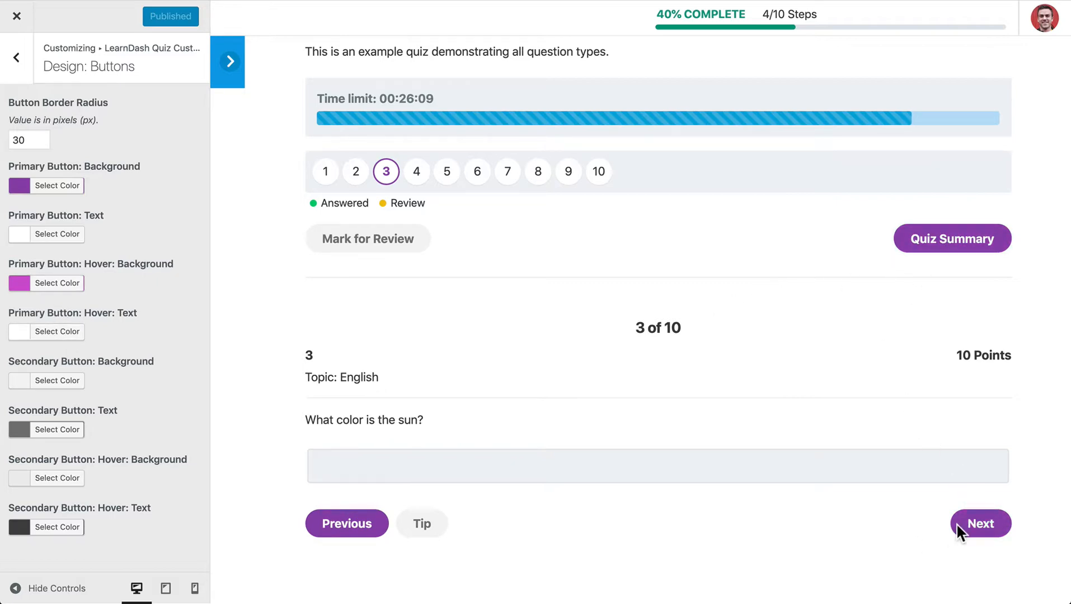
pyautogui.moveTo(403, 343)
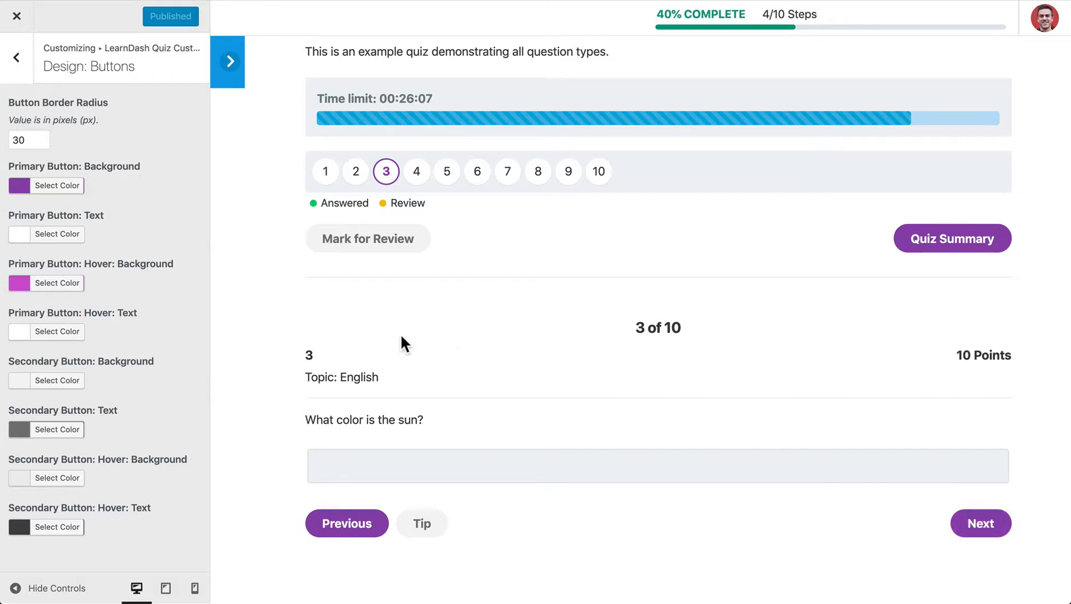
pyautogui.moveTo(290, 300)
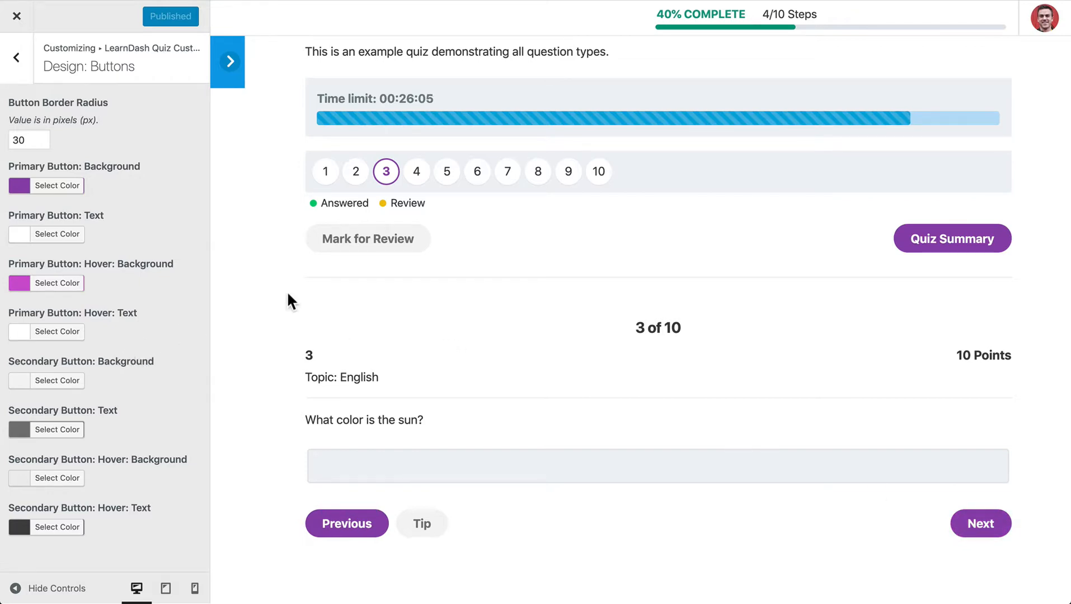
pyautogui.moveTo(284, 274)
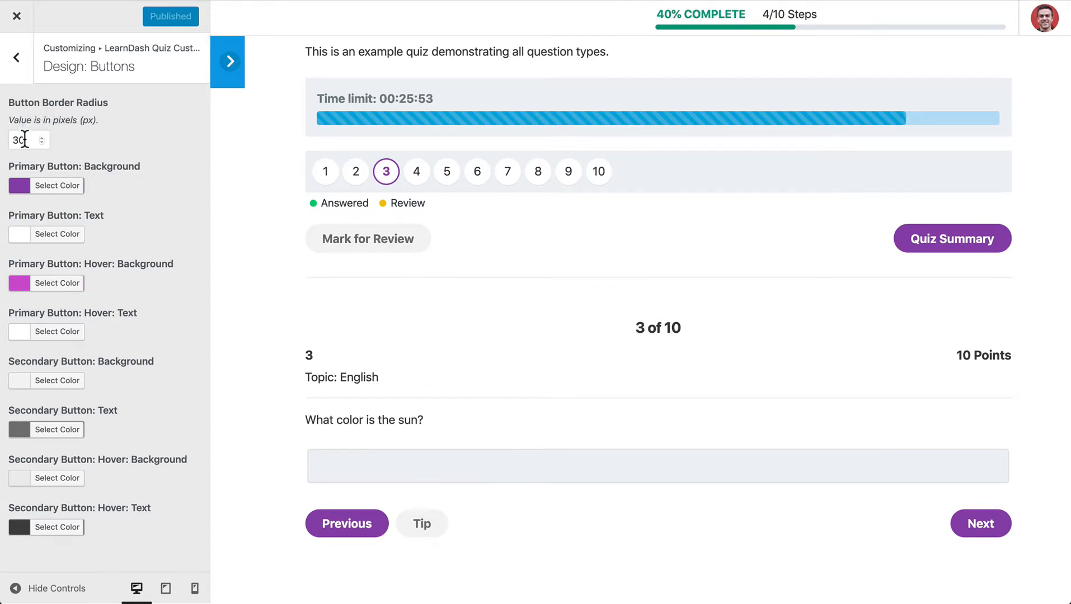
pyautogui.click(24, 140)
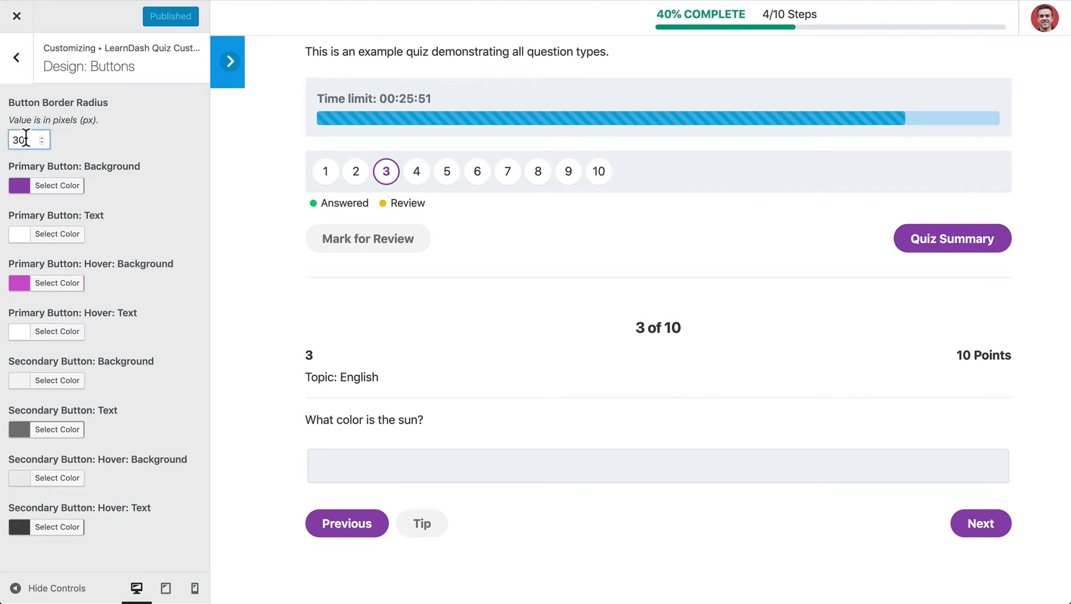
pyautogui.click(24, 139)
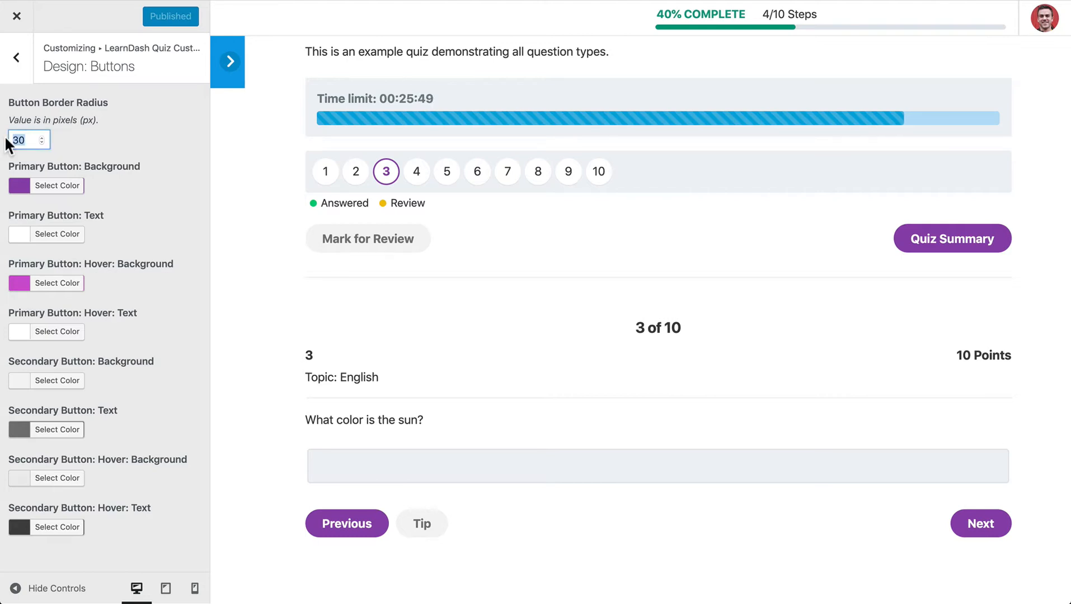
pyautogui.write('0')
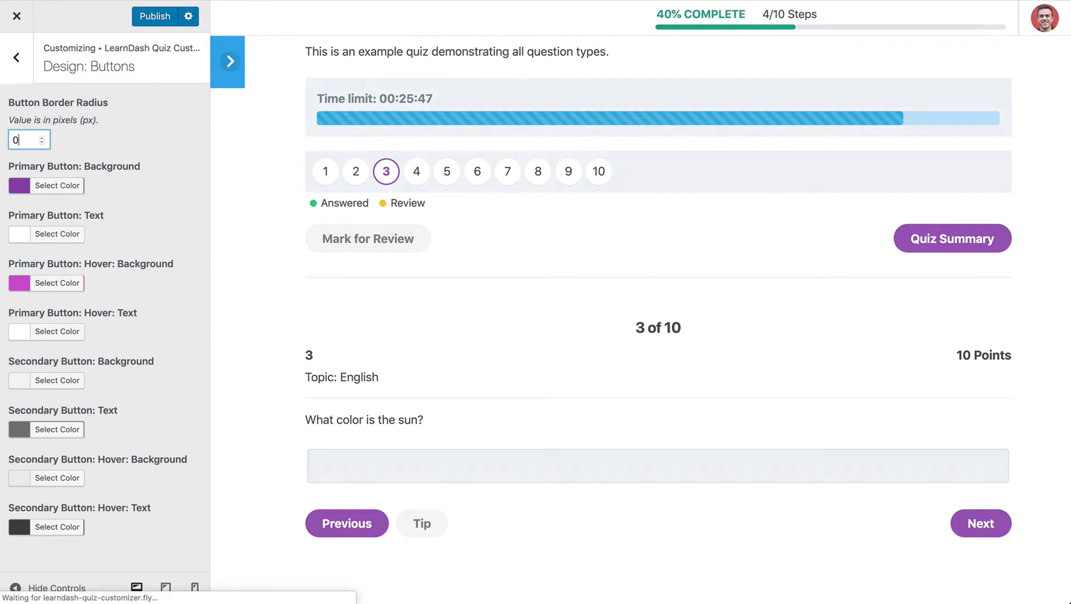
# Step: Show and hide the course lesson list, then advance the refreshed preview to question 3
pyautogui.click(228, 62)
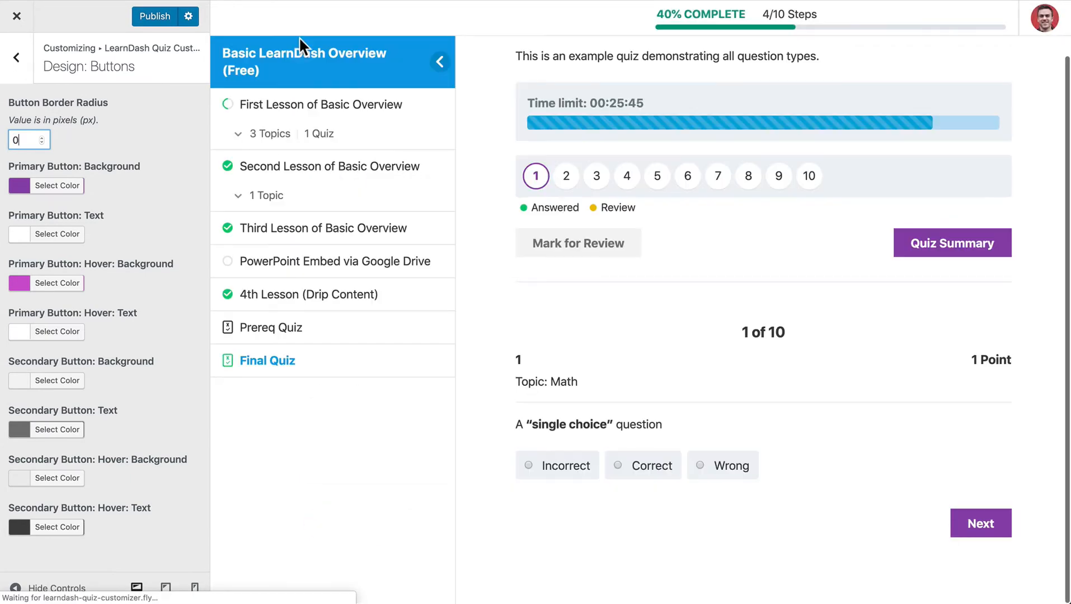
pyautogui.click(439, 61)
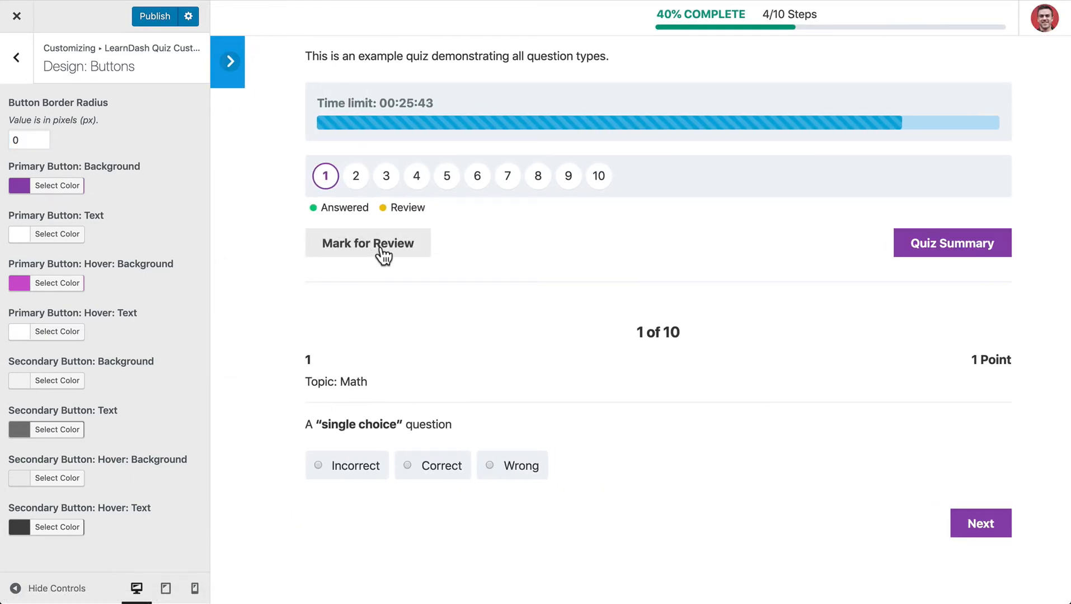
pyautogui.moveTo(951, 243)
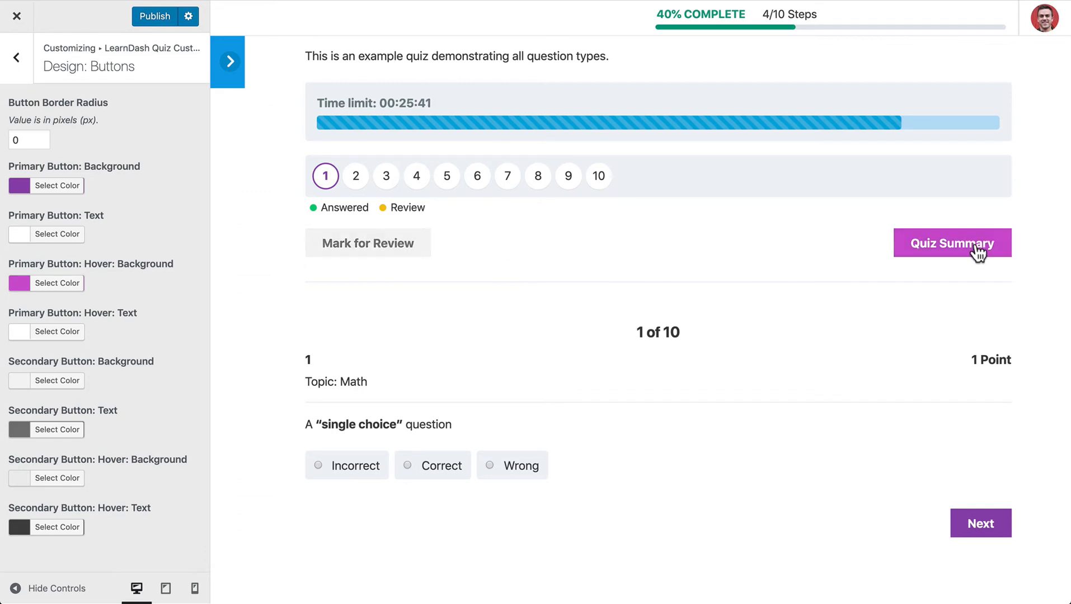
pyautogui.click(980, 523)
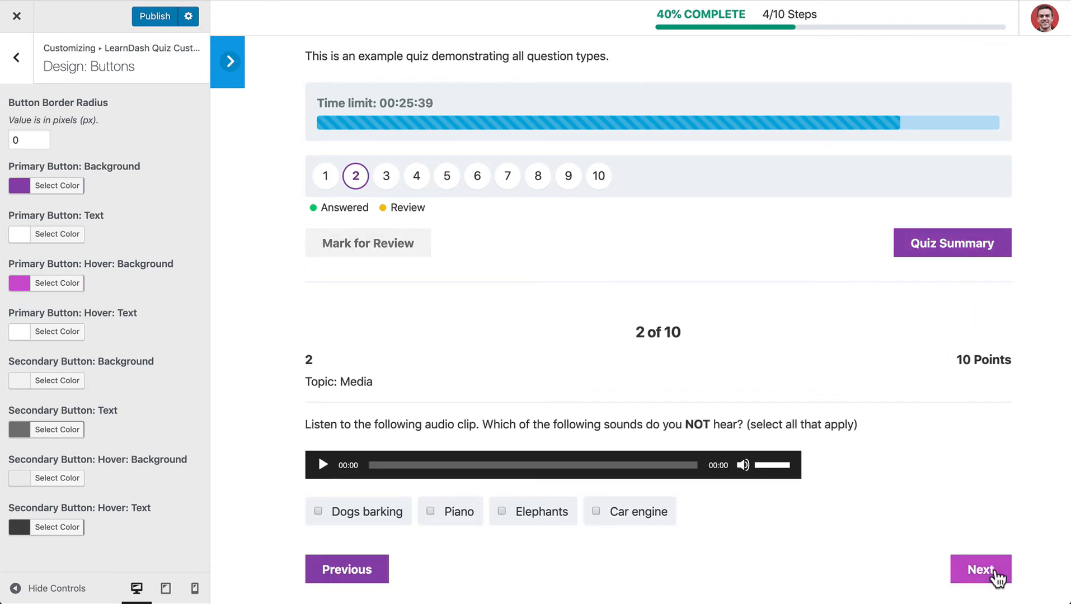
pyautogui.click(980, 569)
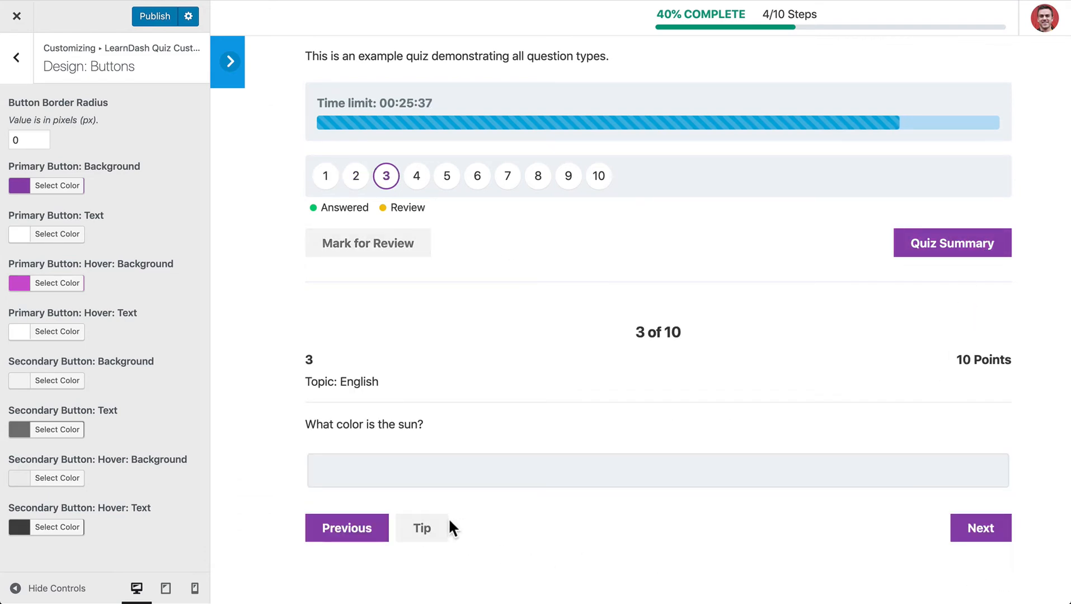
pyautogui.moveTo(72, 149)
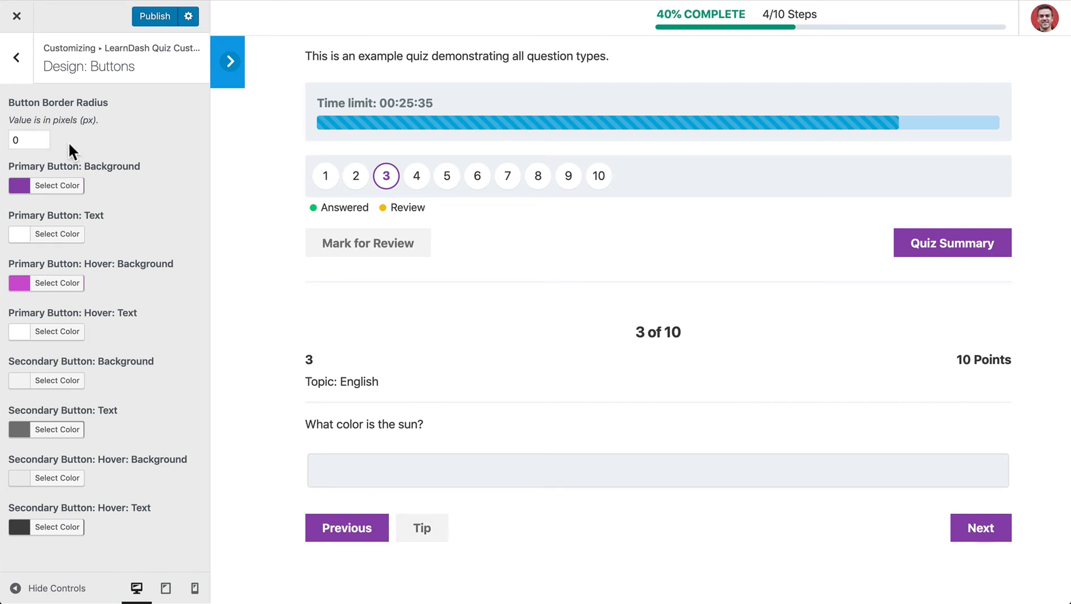